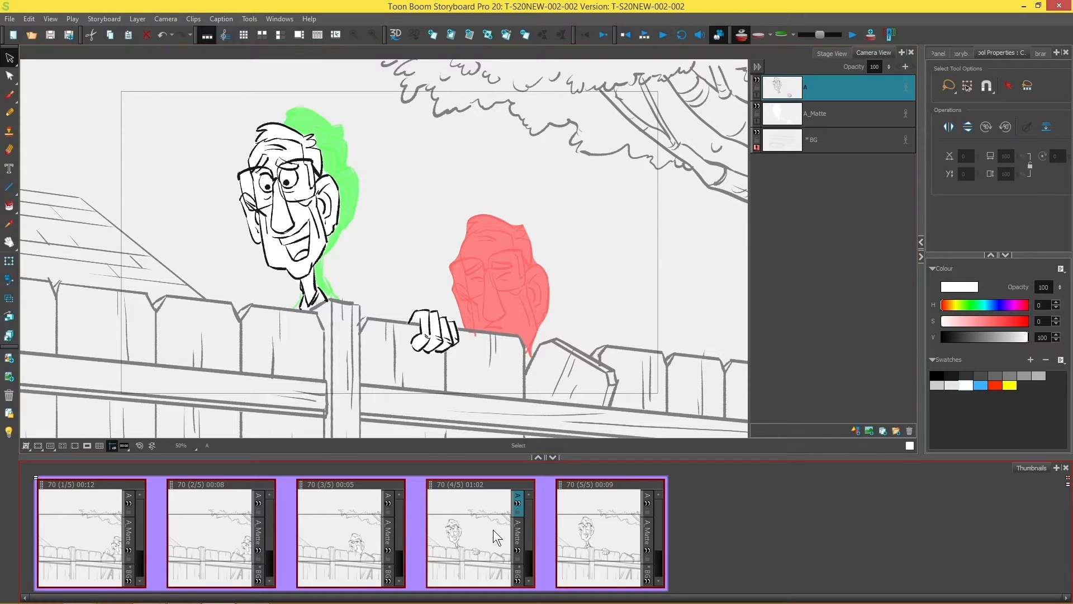
{"action": "mouse_move", "coordinate": [610, 550]}
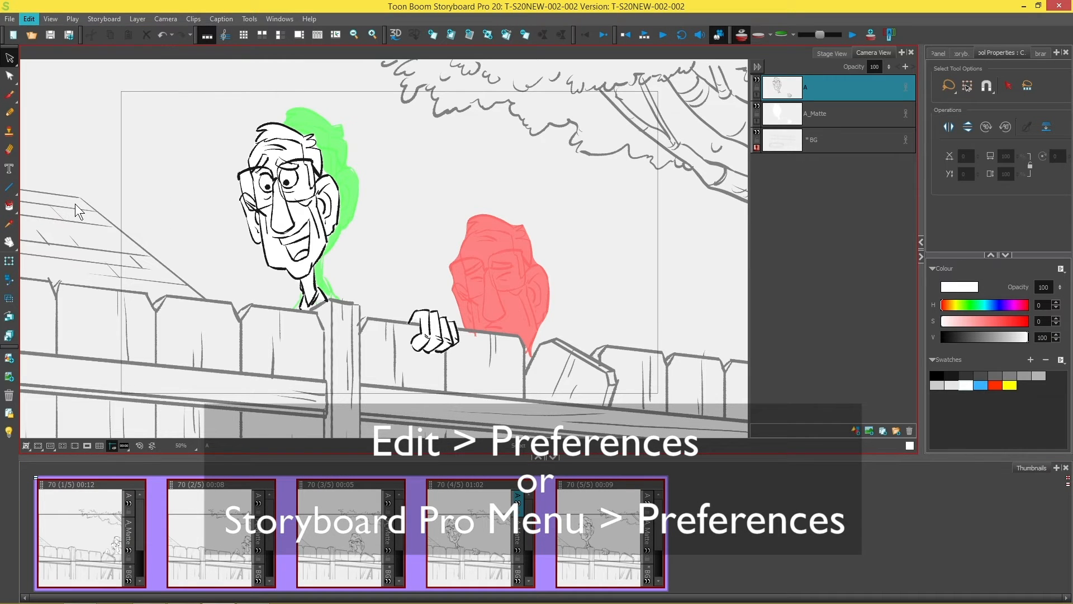
Open the Preferences dialog from the Edit menu.
{"action": "left_click", "coordinate": [28, 19]}
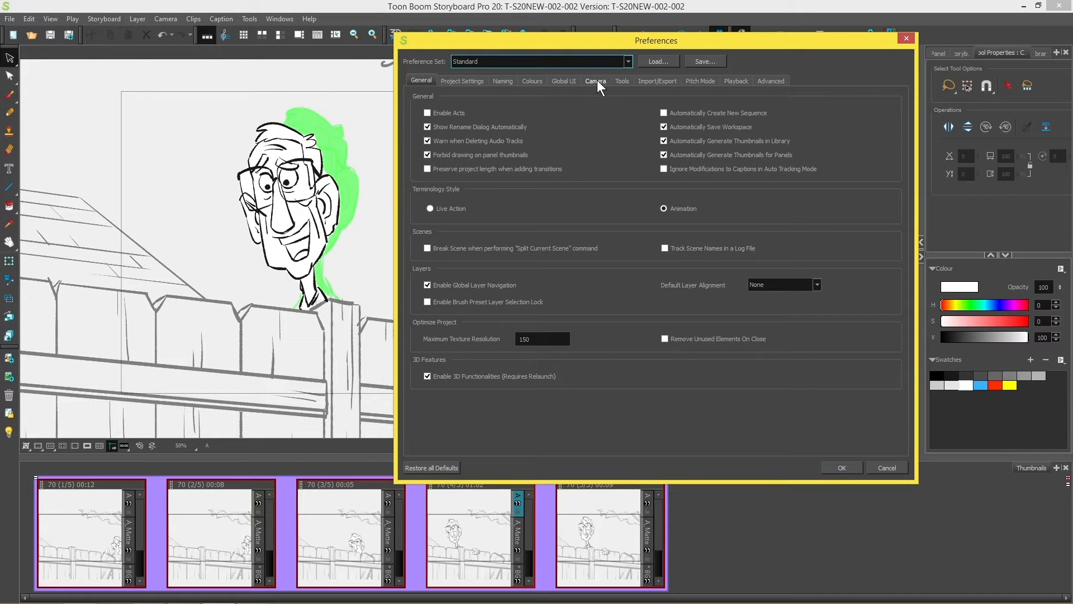
Set the Camera preferences' Onion Skin Render Style to Original Colours.
{"action": "left_click", "coordinate": [596, 80]}
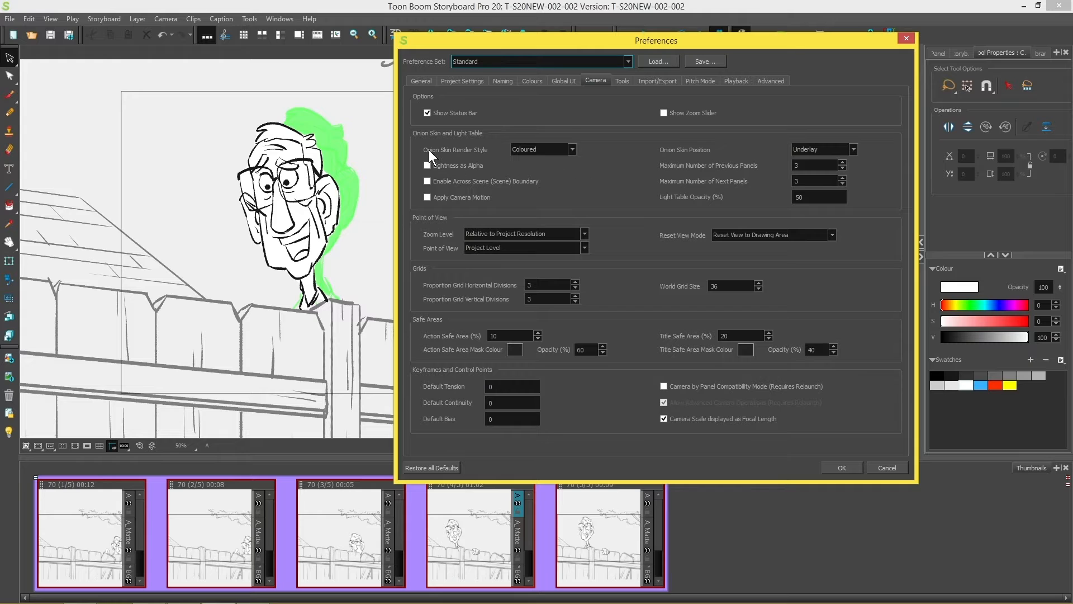
{"action": "mouse_move", "coordinate": [480, 156]}
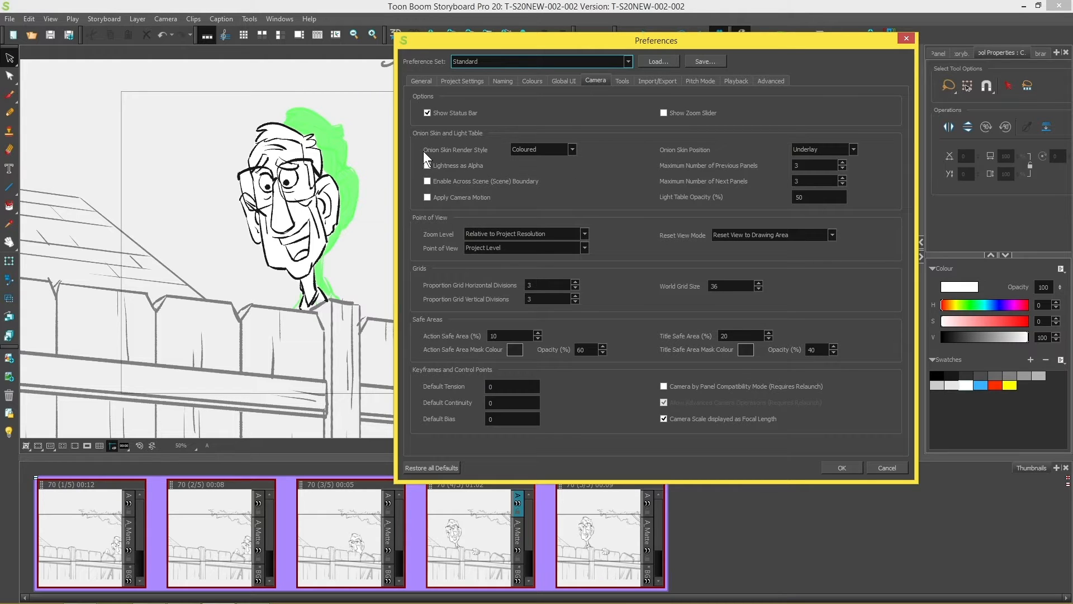
{"action": "mouse_move", "coordinate": [518, 161]}
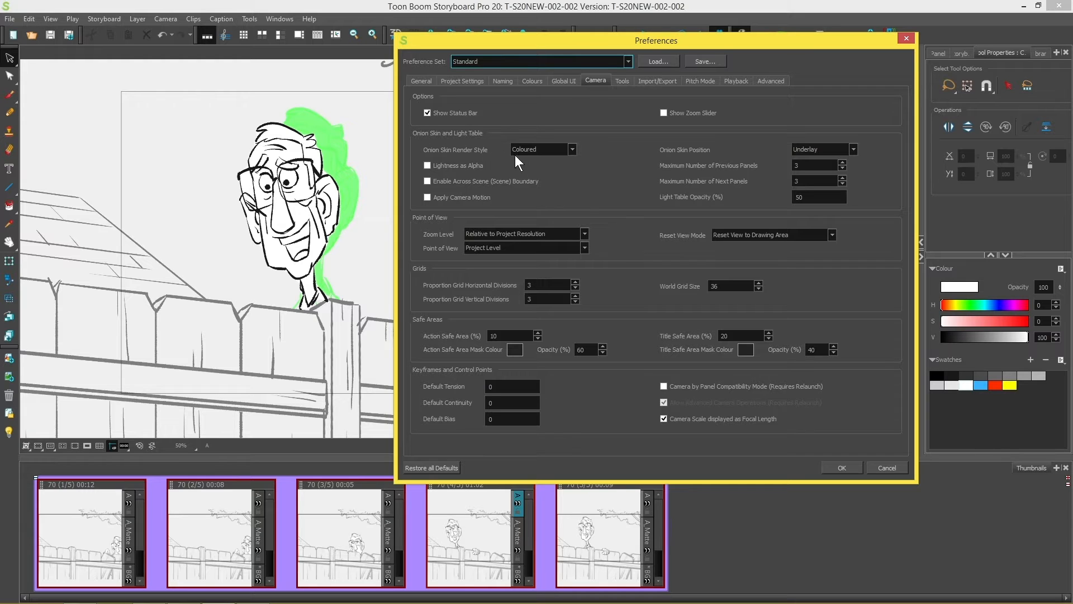
{"action": "mouse_move", "coordinate": [642, 50]}
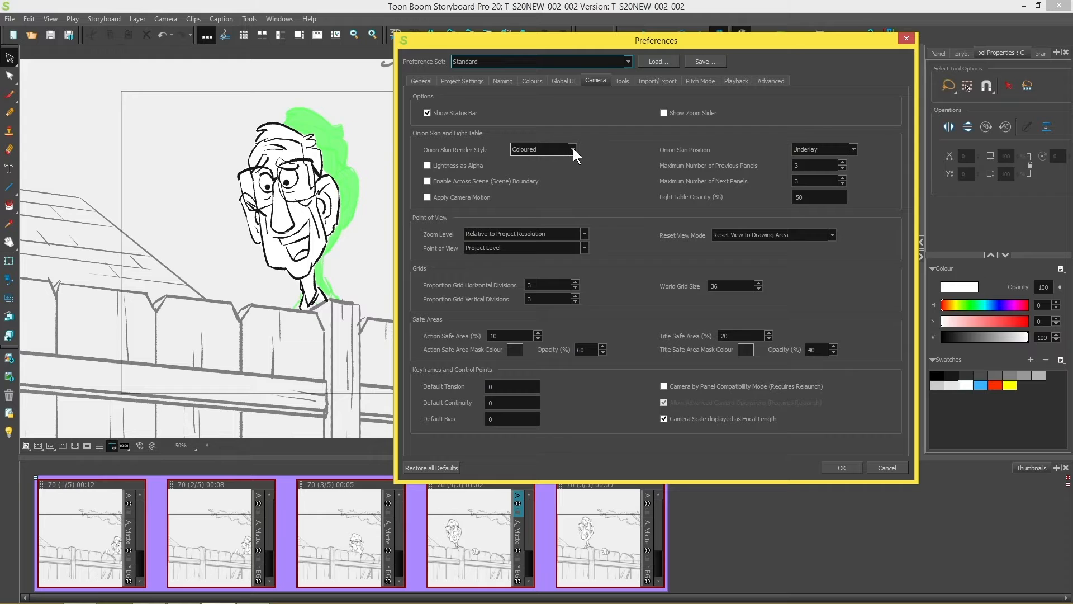
{"action": "mouse_move", "coordinate": [555, 146]}
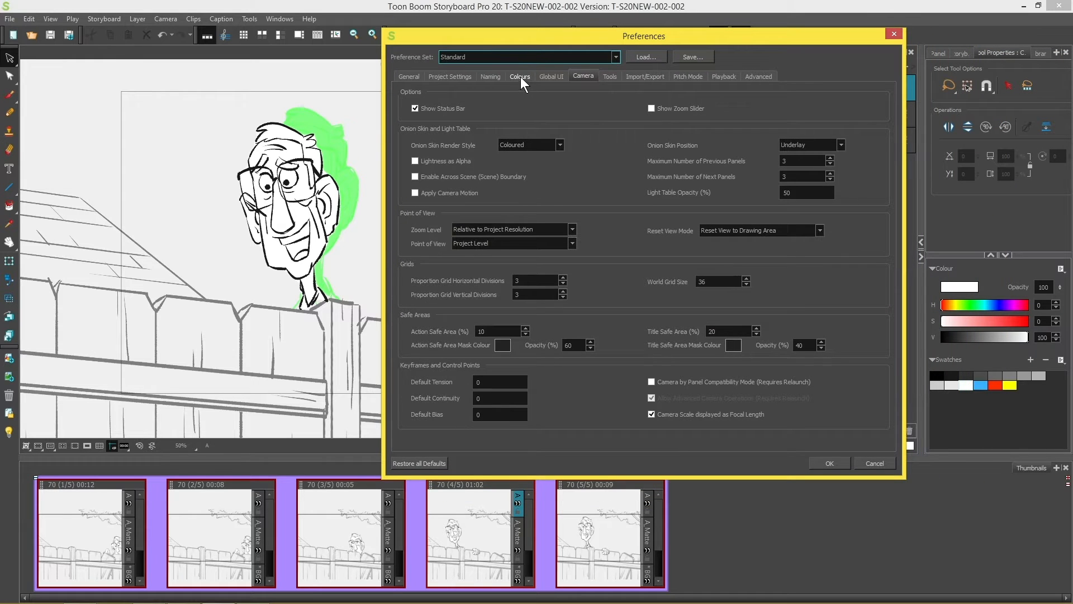
{"action": "mouse_move", "coordinate": [521, 121]}
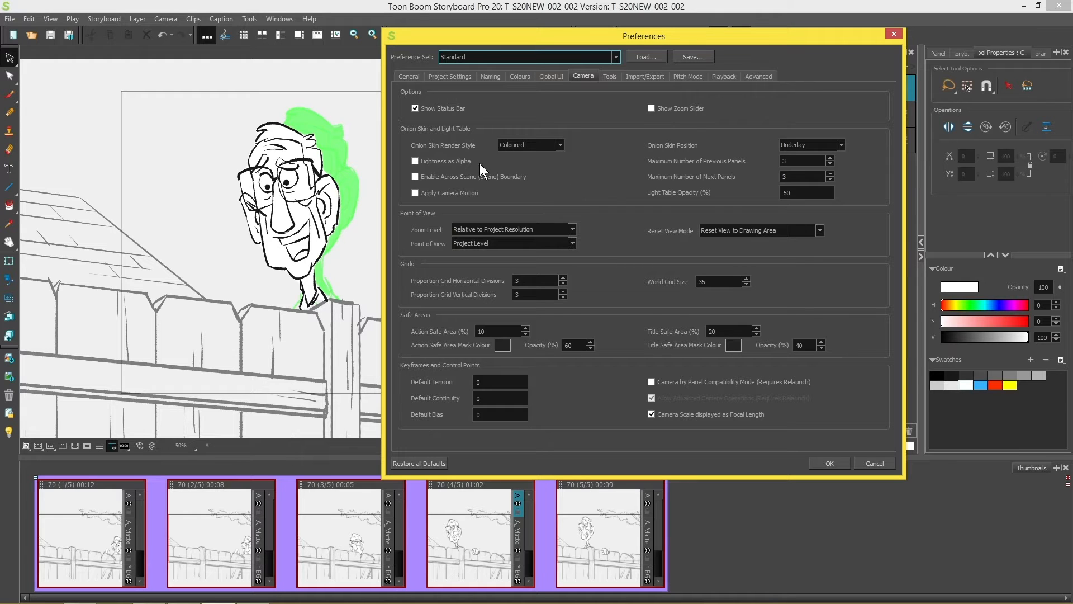
{"action": "left_click", "coordinate": [560, 144]}
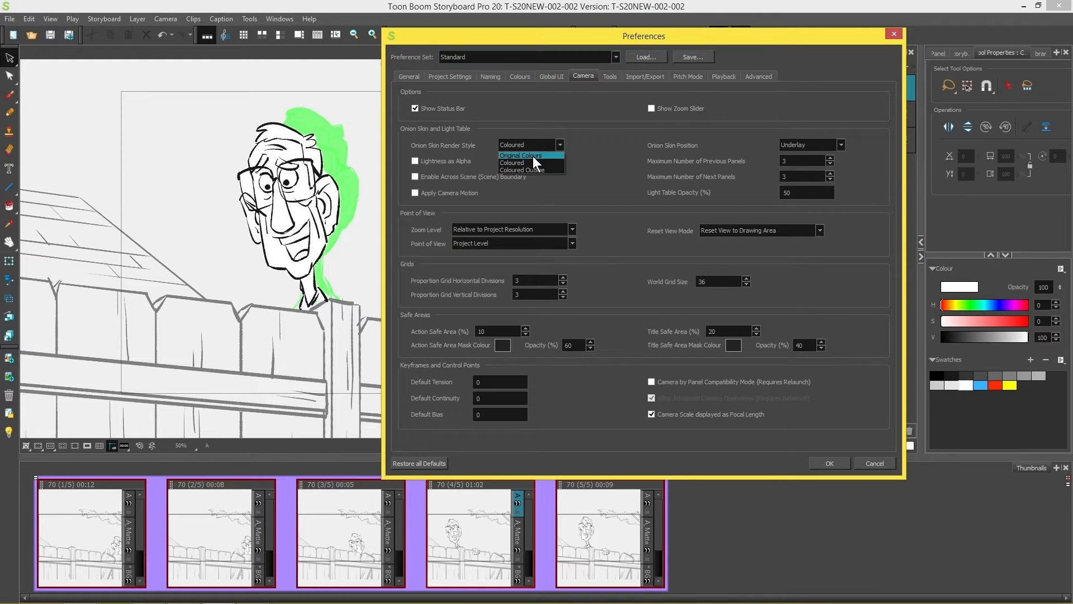
{"action": "left_click", "coordinate": [521, 155]}
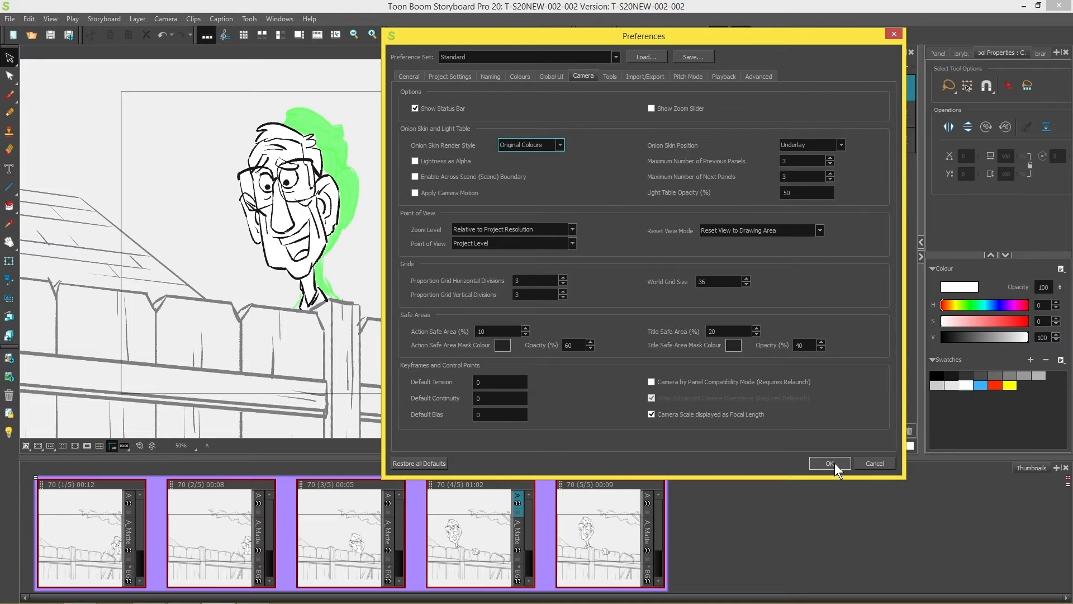
Apply the preferences, then reopen them and switch Onion Skin Render Style to Coloured Outline.
{"action": "left_click", "coordinate": [831, 463]}
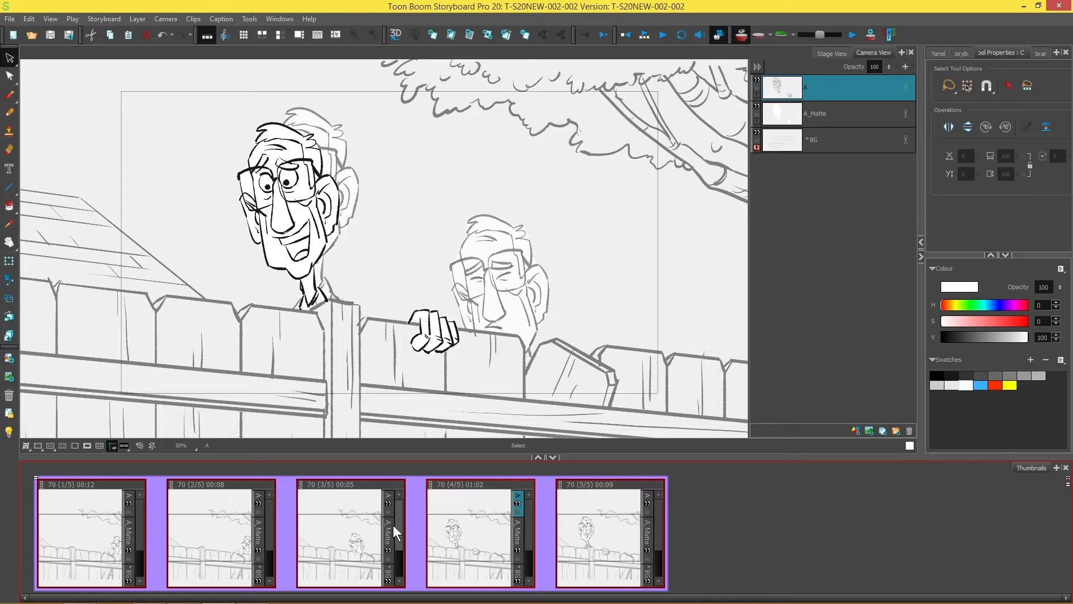
{"action": "left_click", "coordinate": [29, 18]}
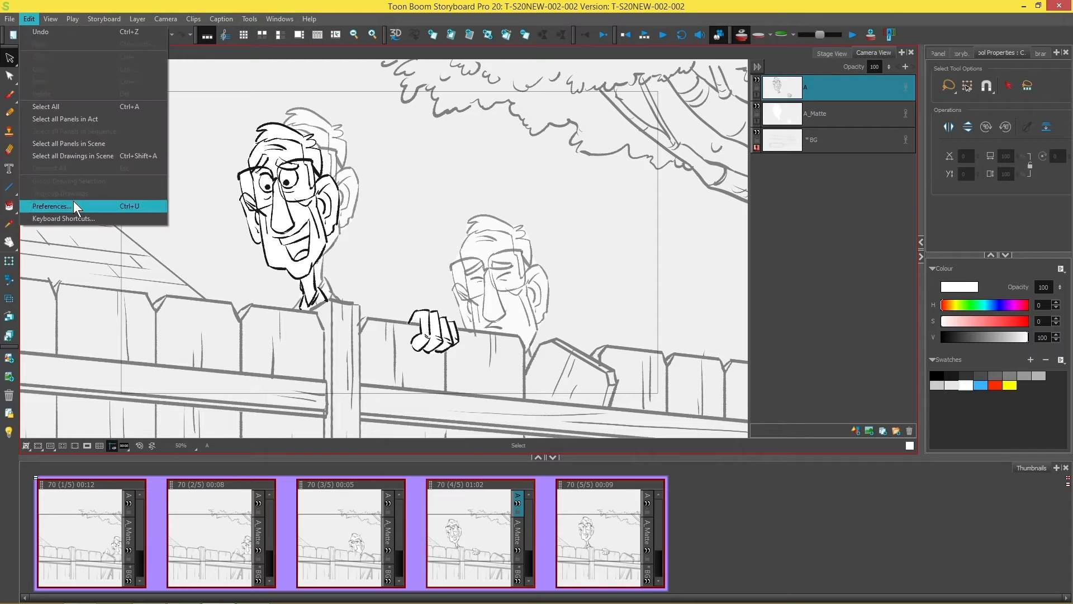
{"action": "left_click", "coordinate": [50, 207]}
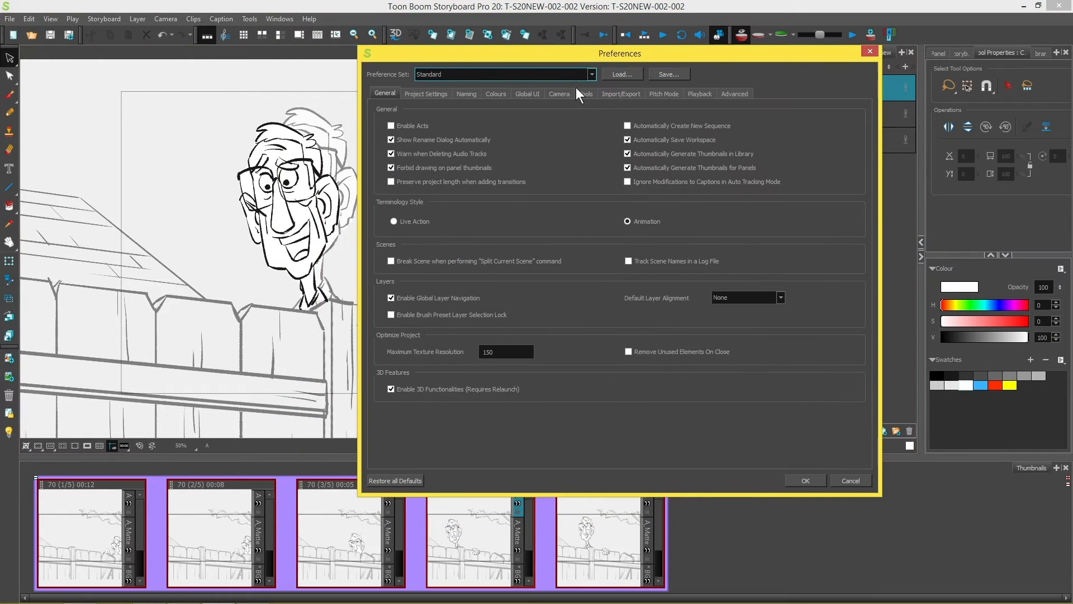
{"action": "left_click", "coordinate": [559, 93]}
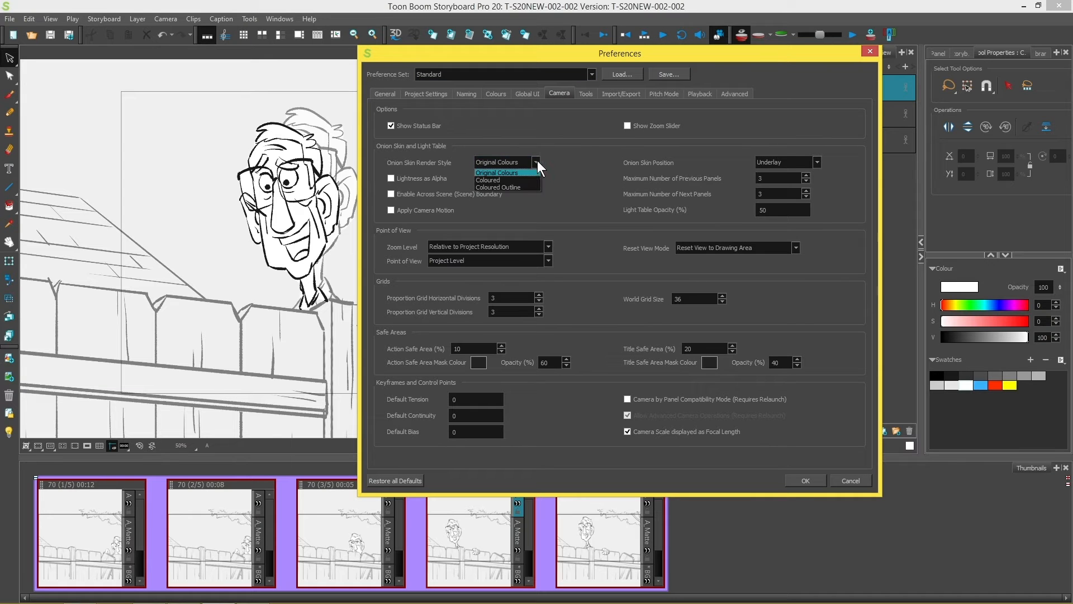
{"action": "left_click", "coordinate": [496, 187]}
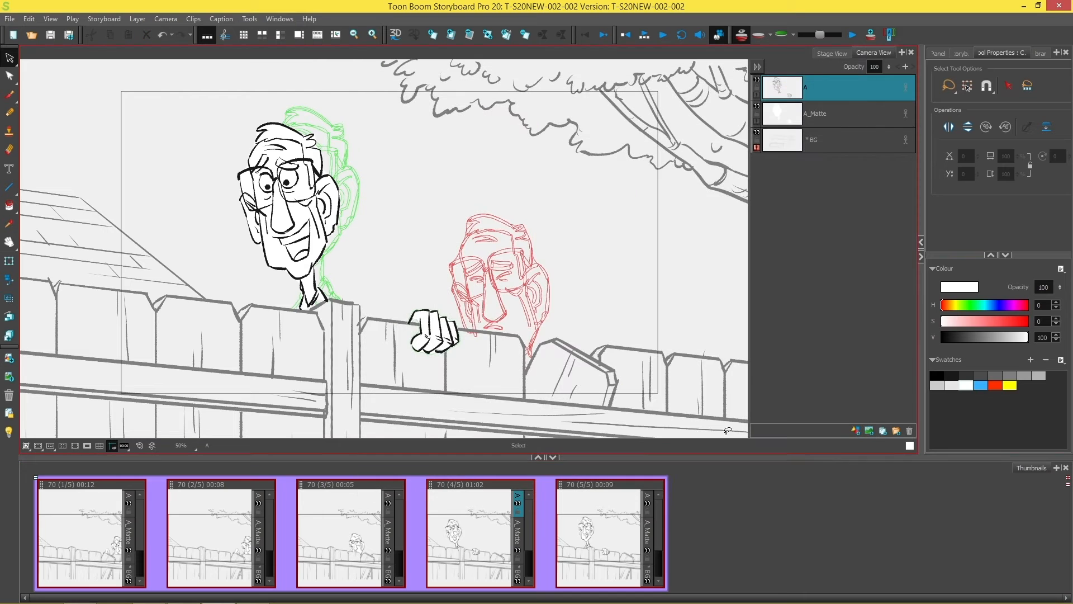
{"action": "mouse_move", "coordinate": [519, 278]}
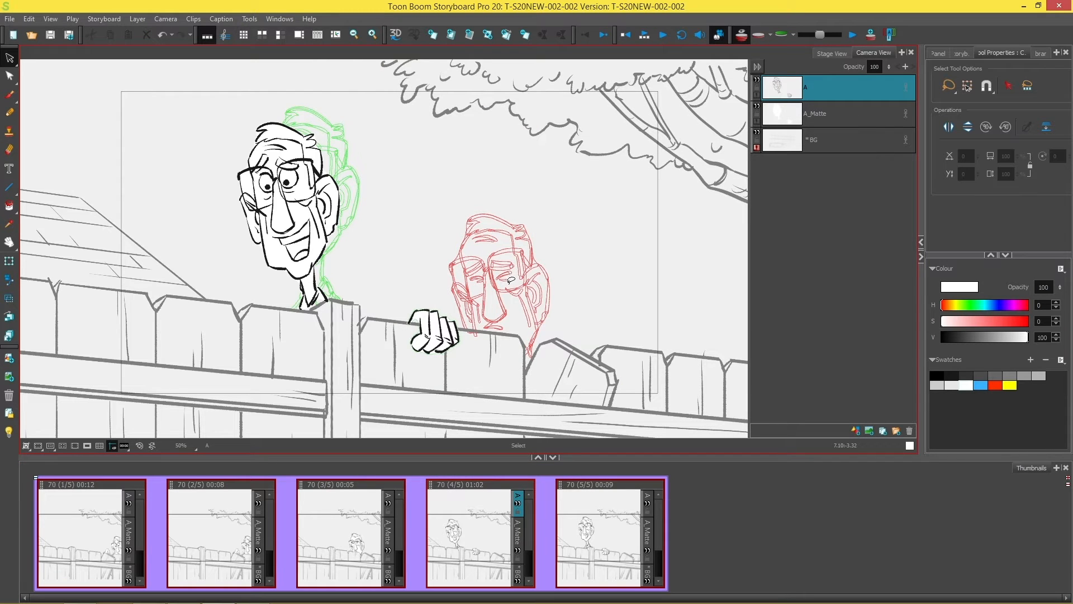
Set Onion Skin Position to Overlay in the Camera preferences and confirm with OK.
{"action": "left_click", "coordinate": [29, 19]}
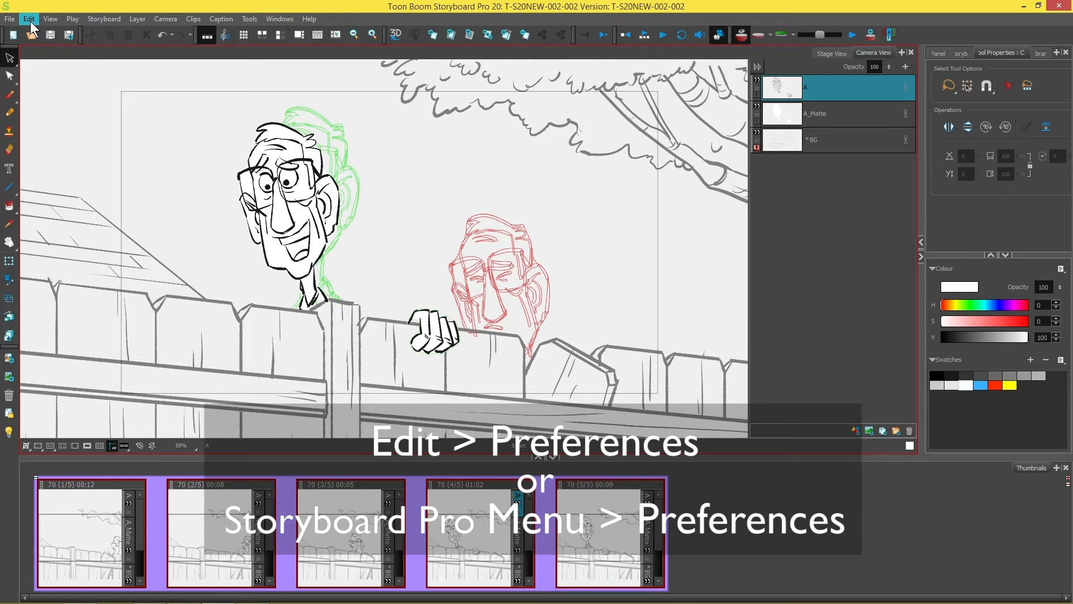
{"action": "left_click", "coordinate": [30, 19]}
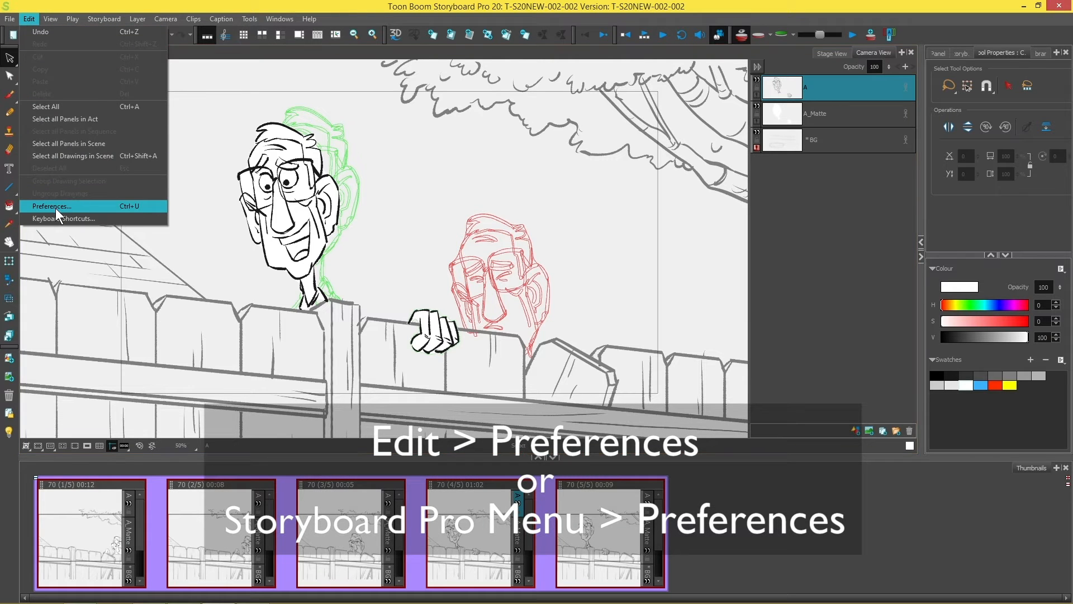
{"action": "left_click", "coordinate": [52, 206]}
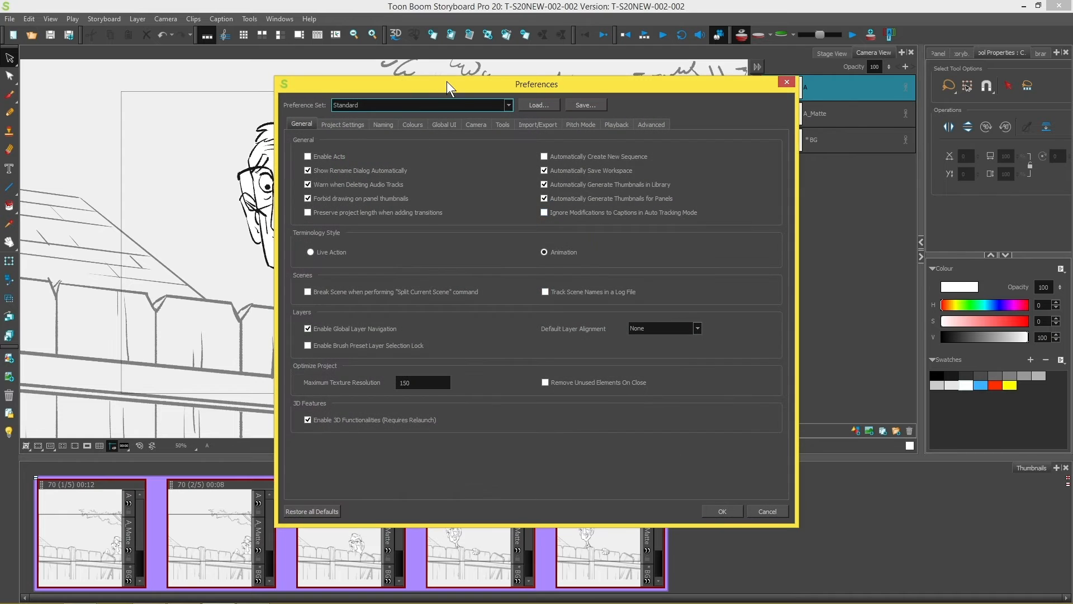
{"action": "left_click", "coordinate": [475, 124]}
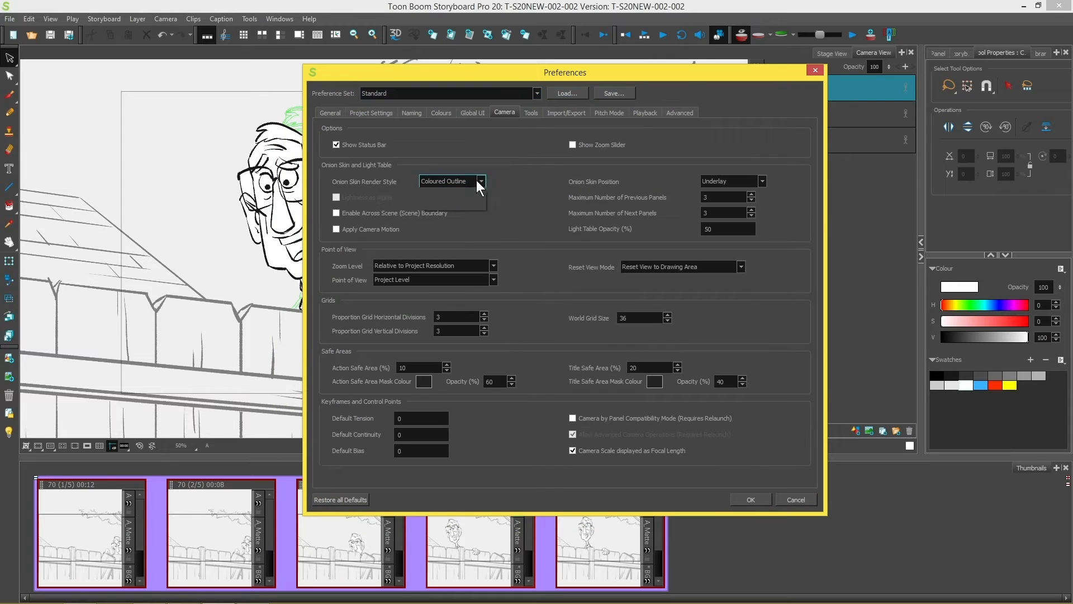
{"action": "left_click", "coordinate": [444, 181]}
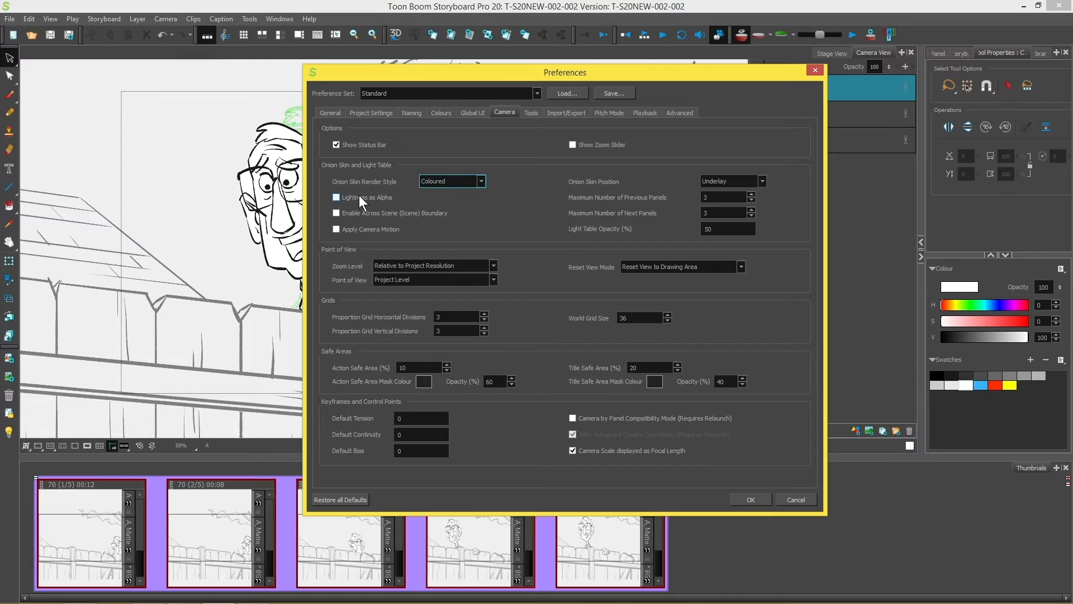
{"action": "mouse_move", "coordinate": [368, 219]}
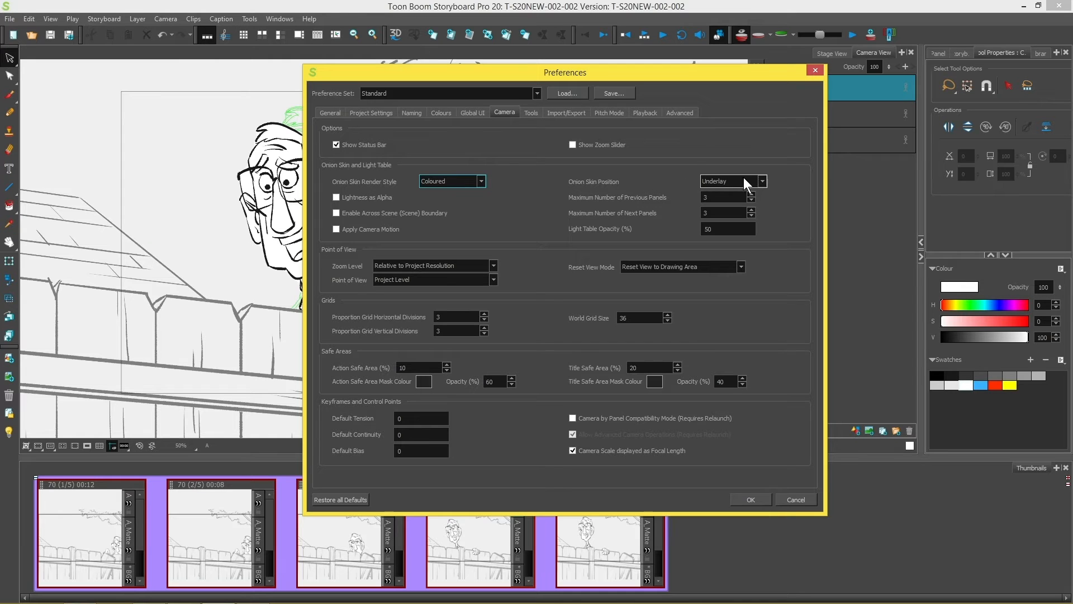
{"action": "mouse_move", "coordinate": [763, 189]}
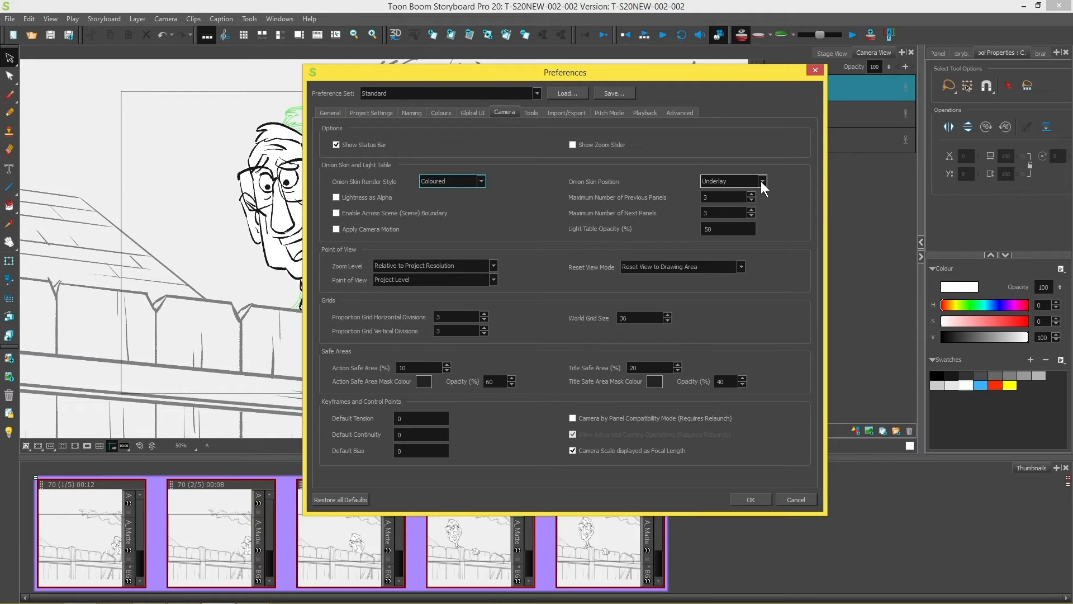
{"action": "mouse_move", "coordinate": [762, 192]}
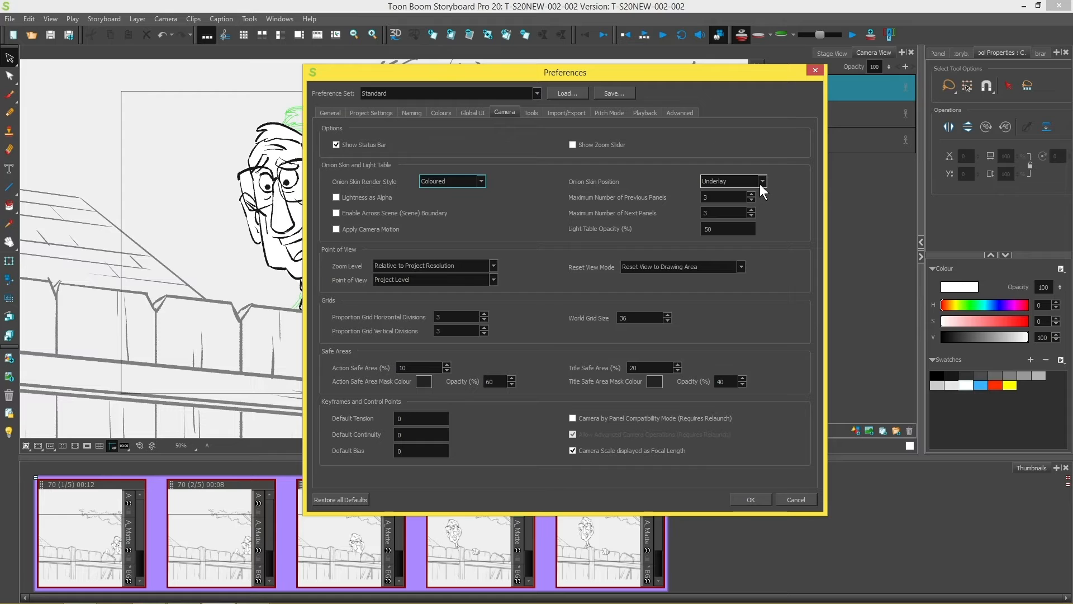
{"action": "mouse_move", "coordinate": [767, 186]}
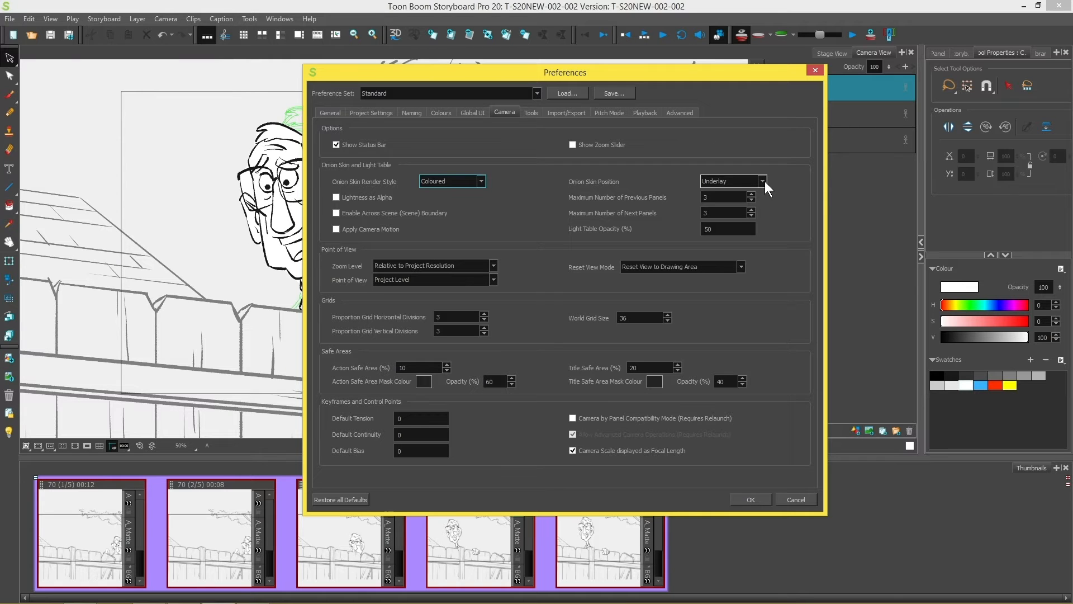
{"action": "left_click", "coordinate": [762, 180]}
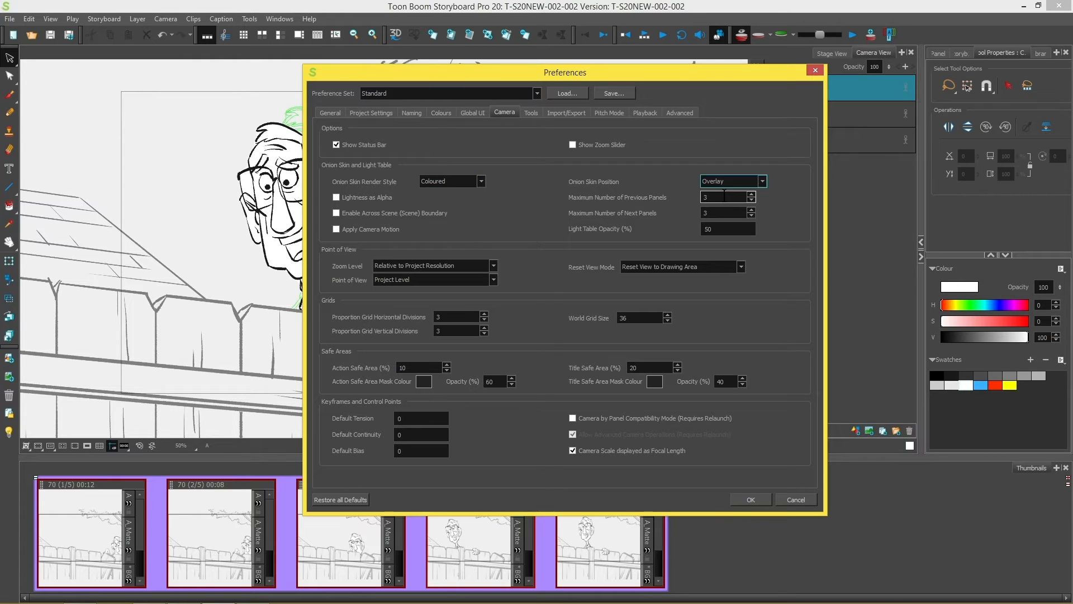
{"action": "left_click", "coordinate": [751, 499]}
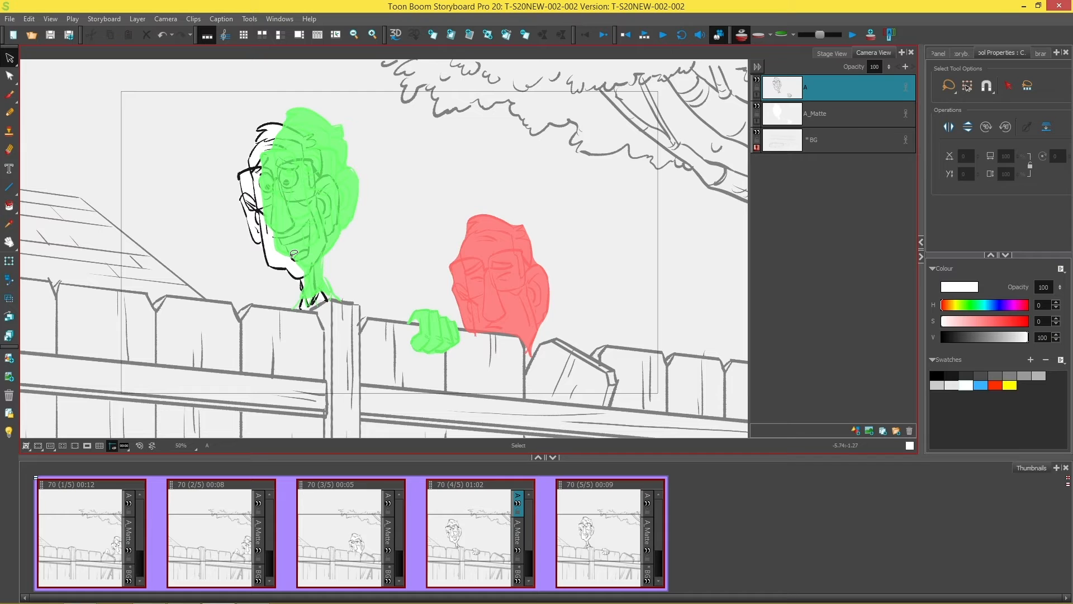
{"action": "left_click", "coordinate": [28, 18]}
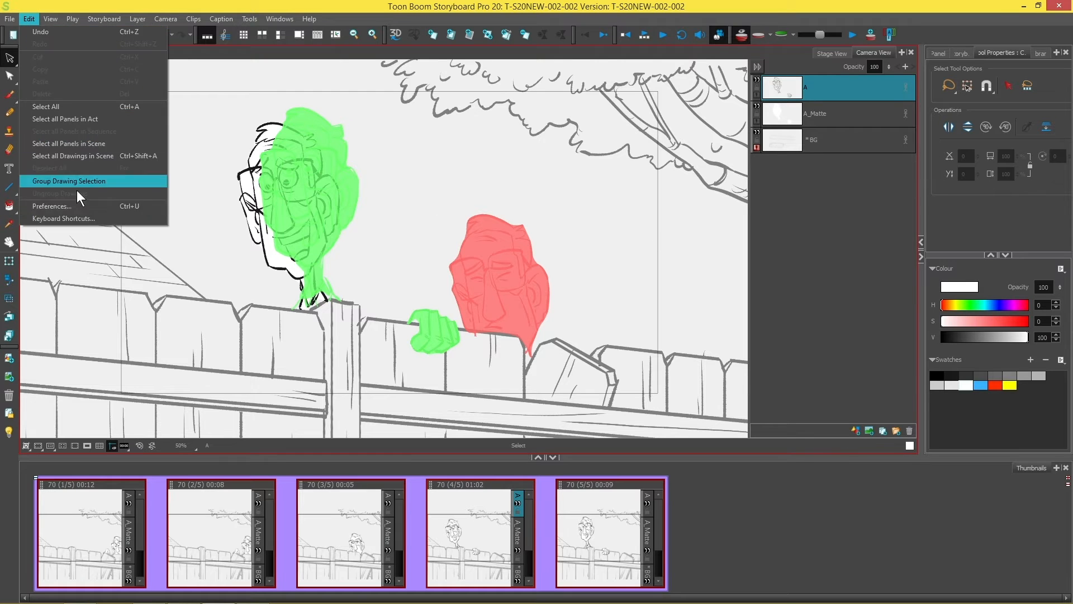
Reopen Preferences on the Camera settings to view the onion skin options.
{"action": "left_click", "coordinate": [52, 206]}
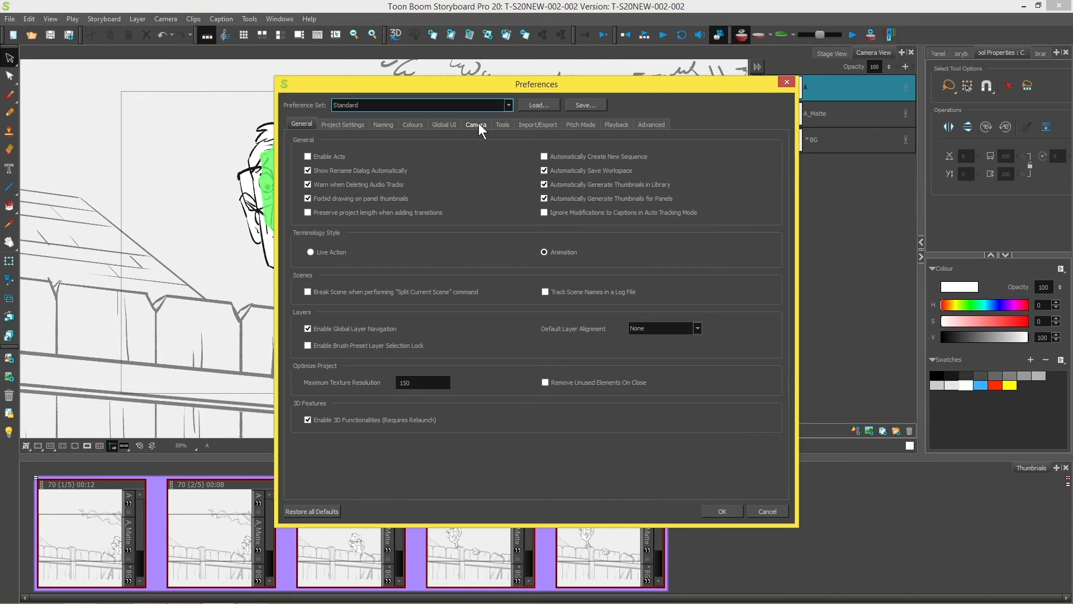
{"action": "left_click", "coordinate": [475, 124]}
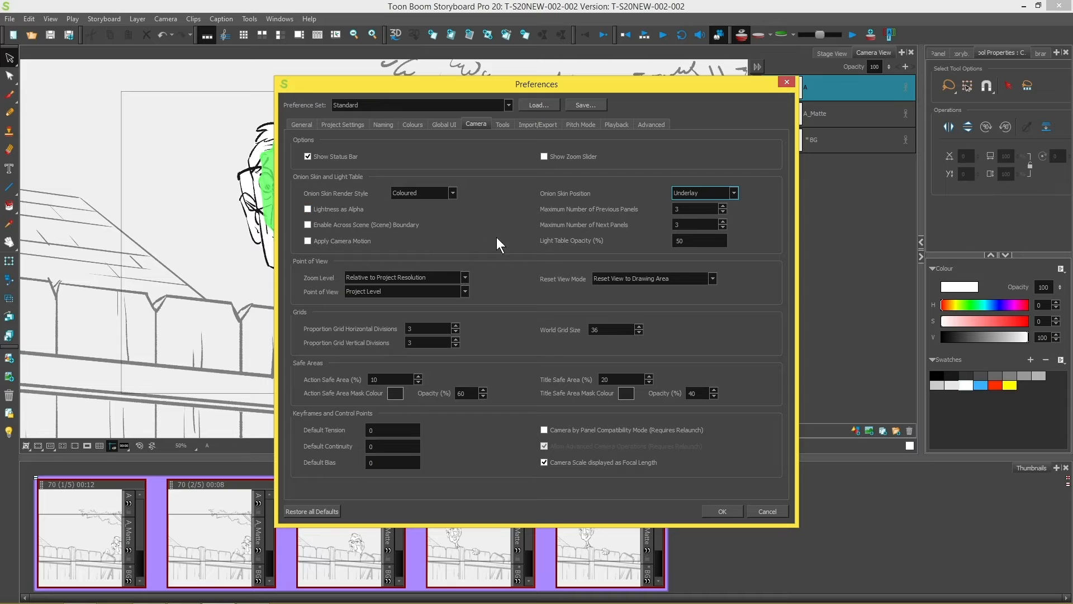
{"action": "mouse_move", "coordinate": [384, 216]}
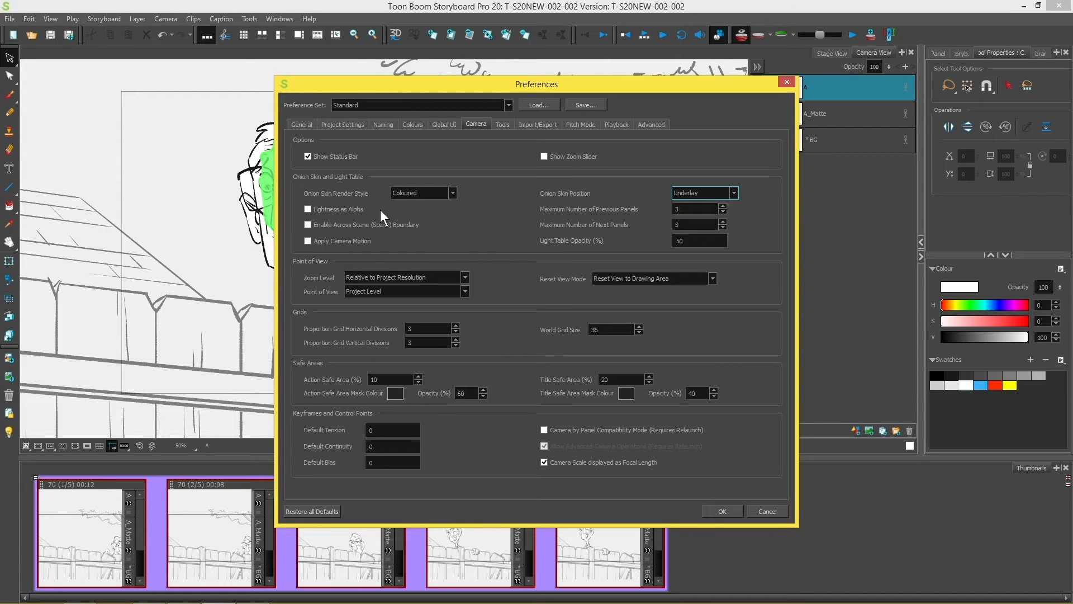
{"action": "mouse_move", "coordinate": [353, 209]}
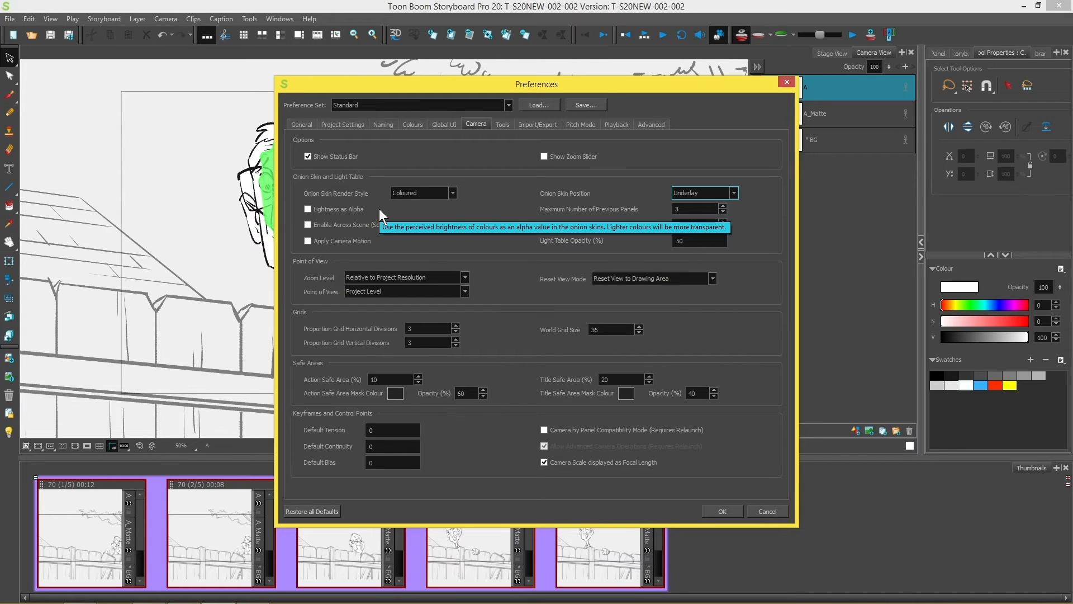
{"action": "mouse_move", "coordinate": [469, 255]}
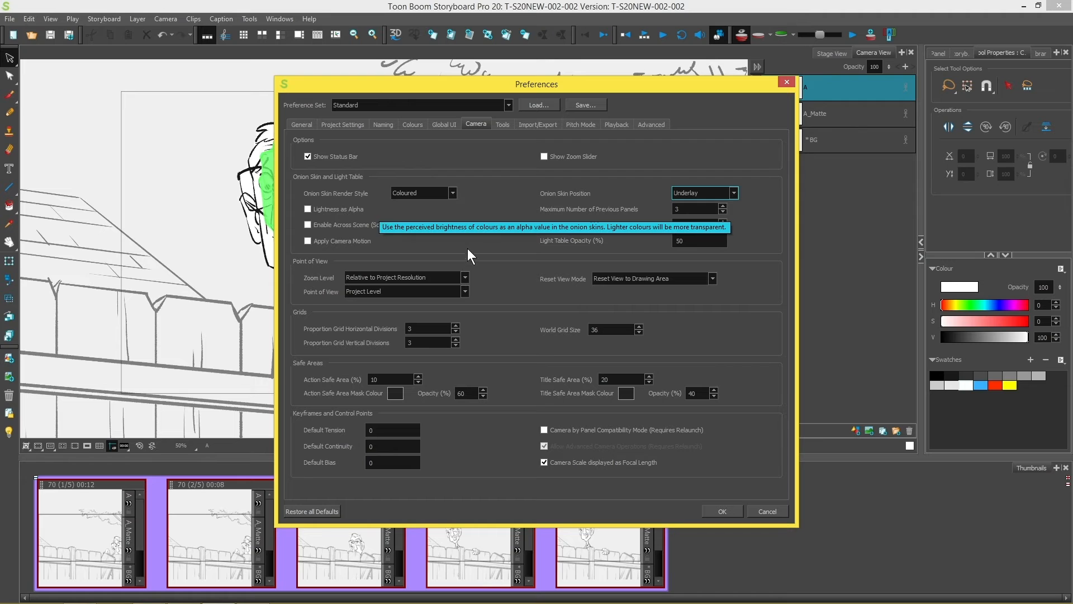
{"action": "mouse_move", "coordinate": [478, 268]}
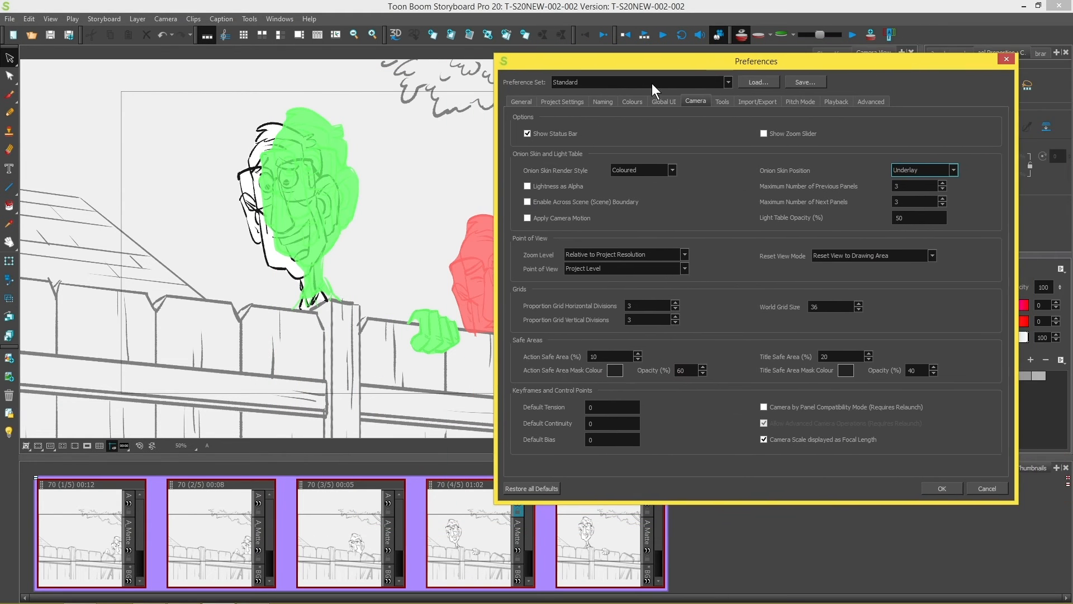
{"action": "mouse_move", "coordinate": [267, 301]}
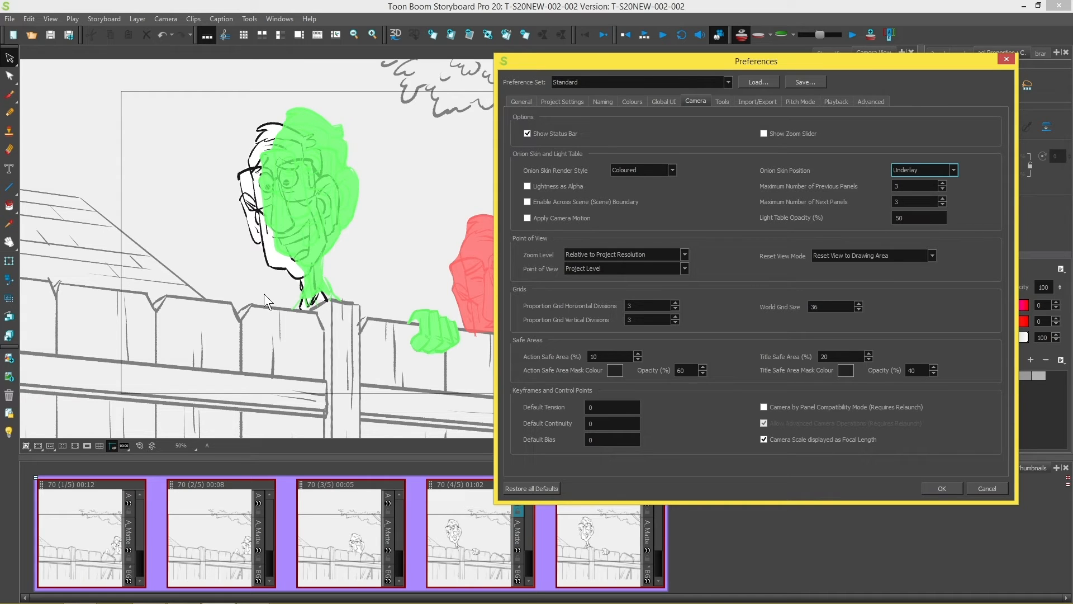
{"action": "mouse_move", "coordinate": [572, 206]}
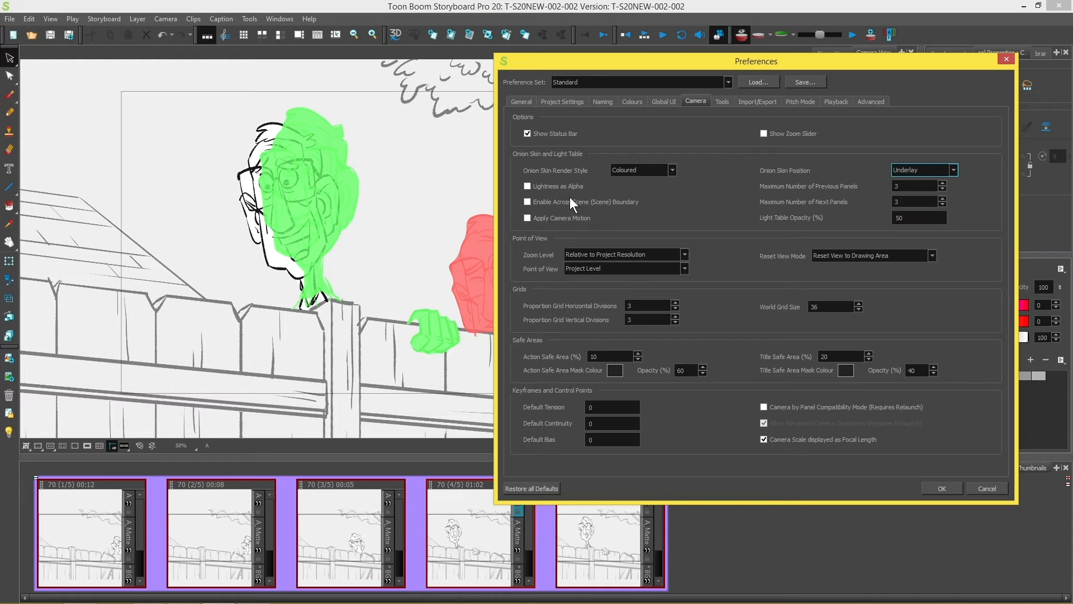
Enable Lightness as Alpha for onion skins and apply the preferences.
{"action": "left_click", "coordinate": [528, 186]}
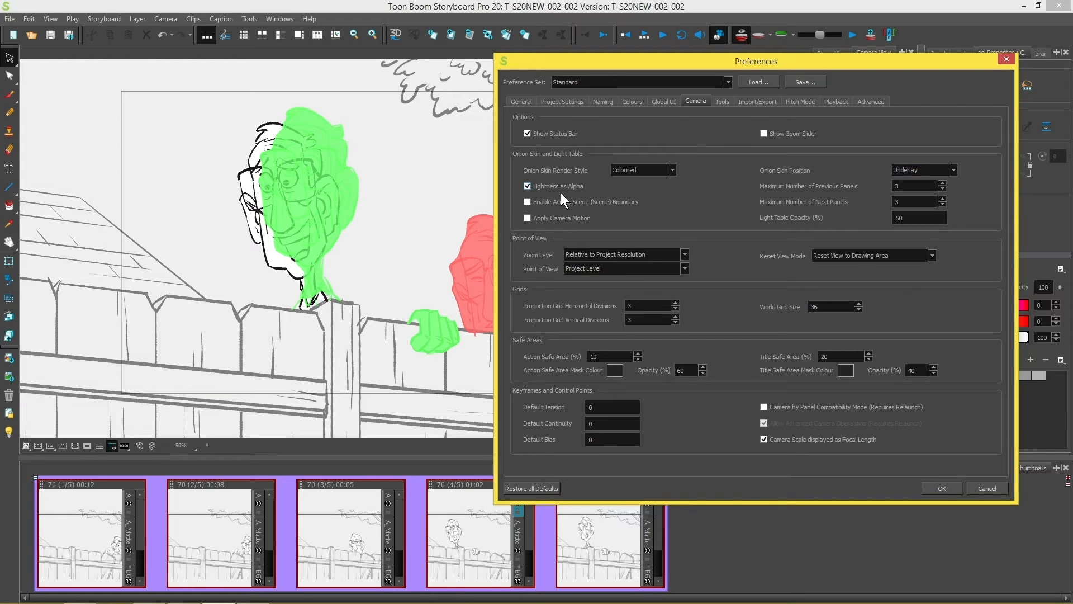
{"action": "left_click", "coordinate": [942, 489]}
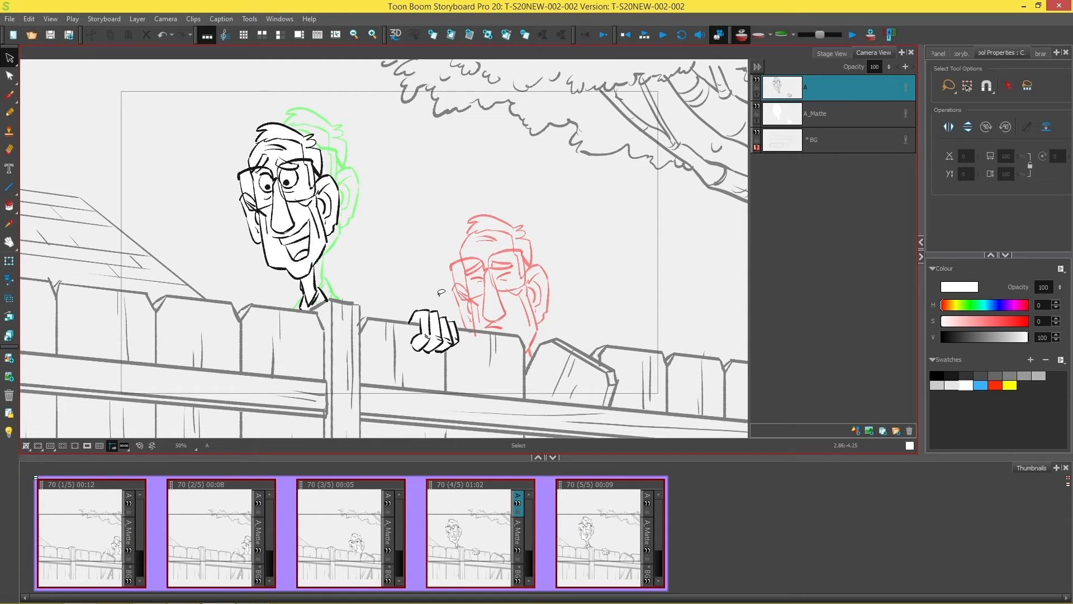
{"action": "mouse_move", "coordinate": [506, 313]}
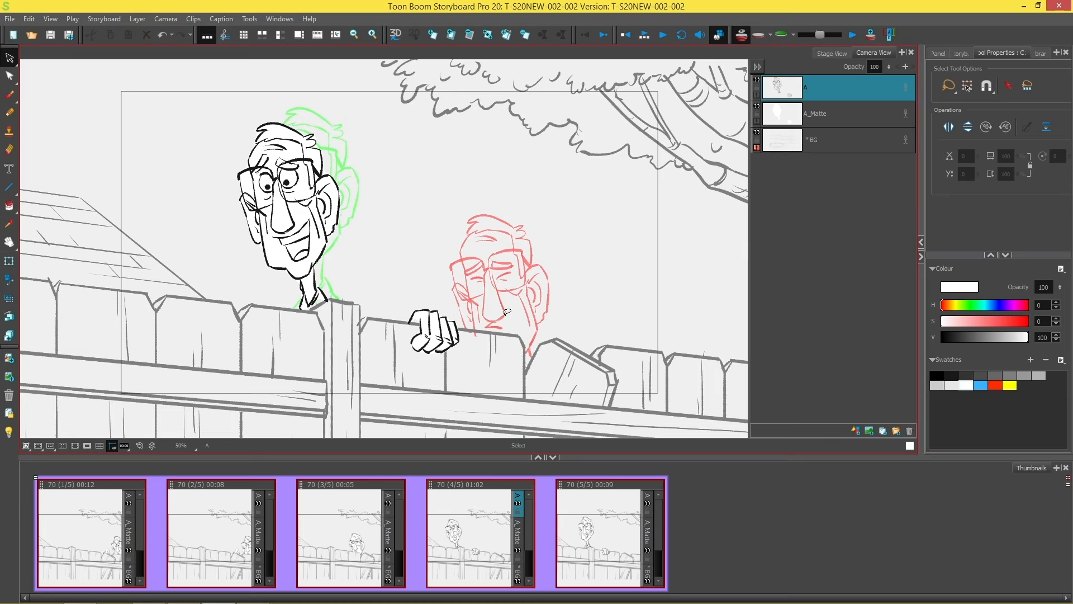
{"action": "left_click", "coordinate": [838, 113]}
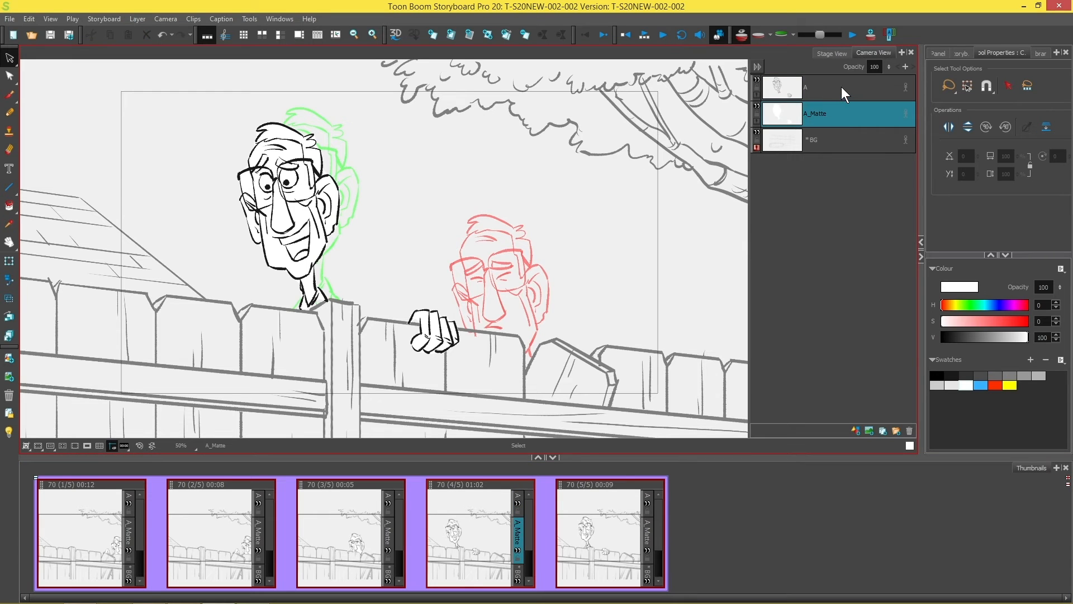
Select panel 3's A_Matte fill and recolour it with the yellow swatch.
{"action": "left_click", "coordinate": [840, 87]}
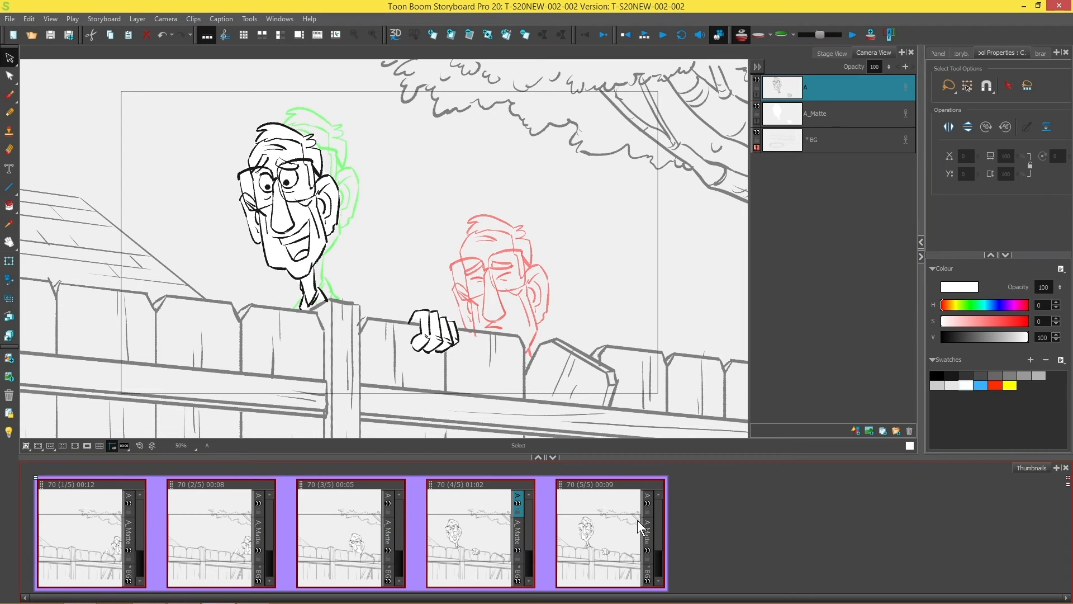
{"action": "mouse_move", "coordinate": [324, 546]}
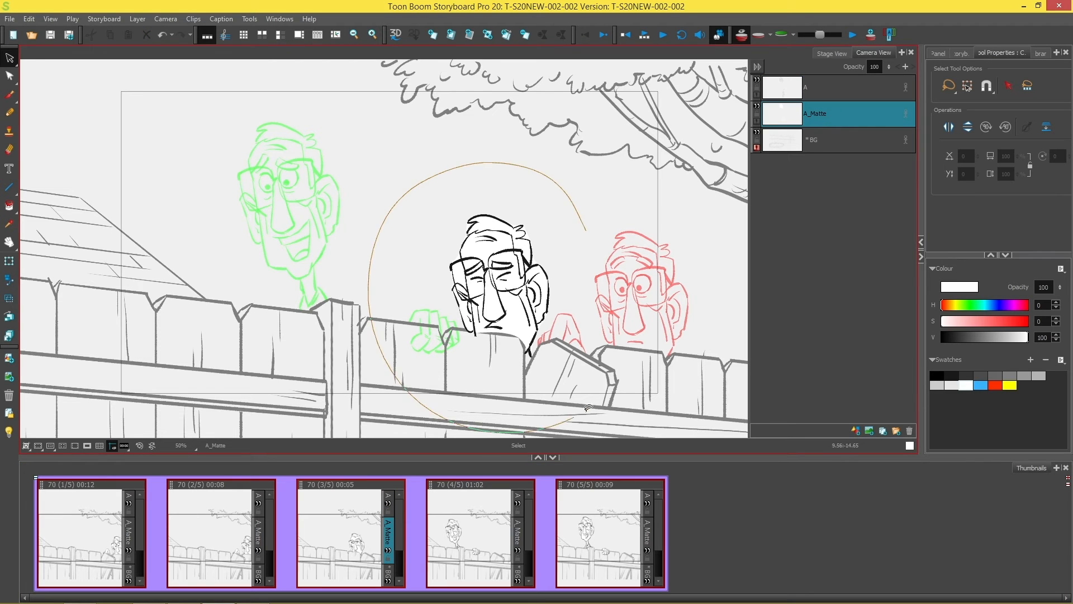
{"action": "left_click", "coordinate": [500, 285]}
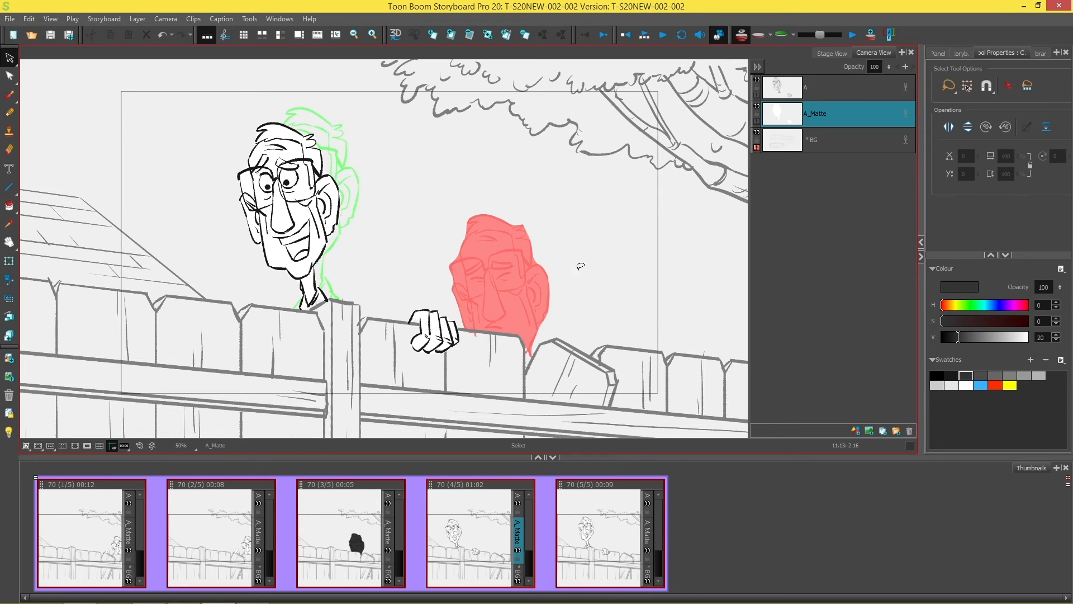
{"action": "mouse_move", "coordinate": [602, 294]}
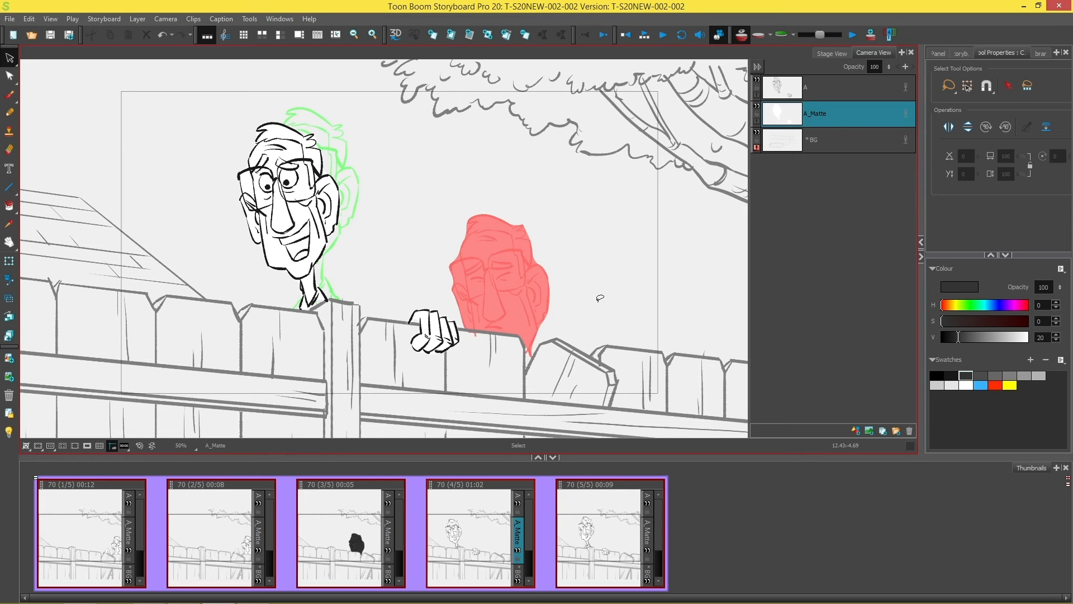
{"action": "mouse_move", "coordinate": [601, 297]}
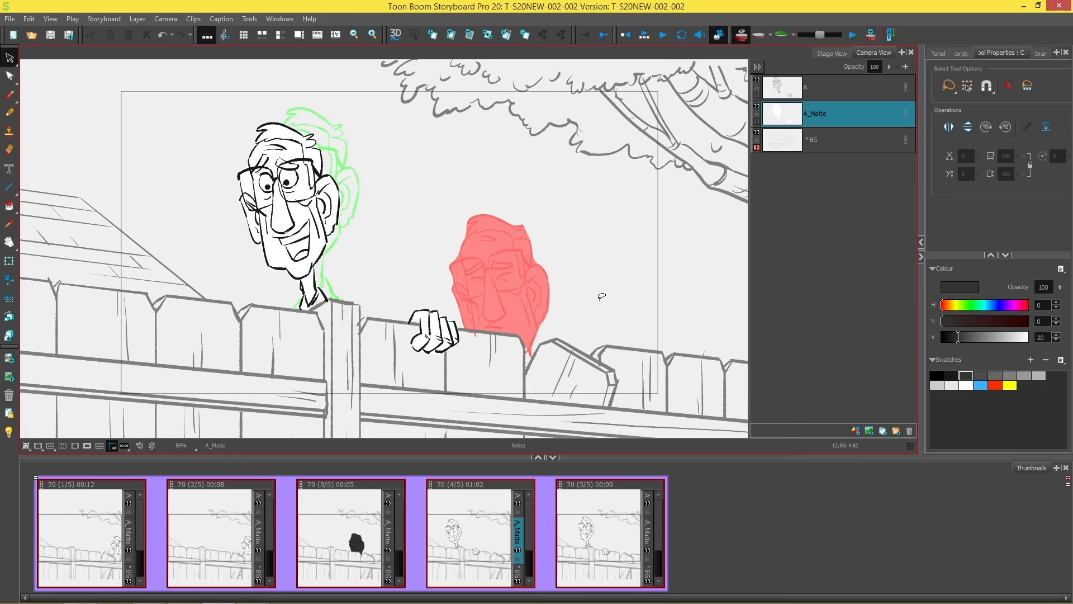
{"action": "mouse_move", "coordinate": [600, 299]}
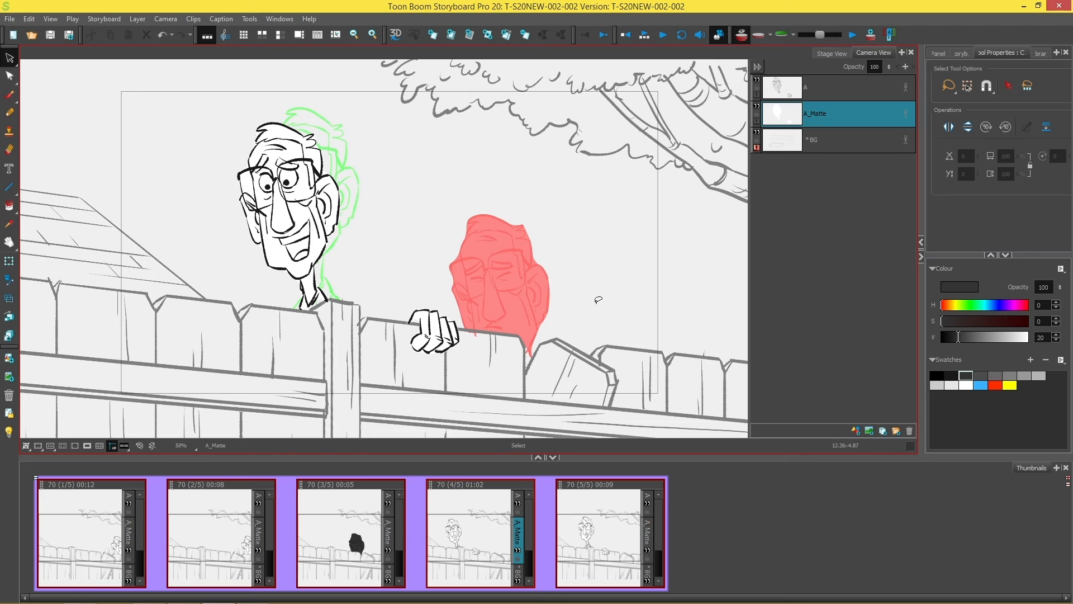
{"action": "mouse_move", "coordinate": [612, 298]}
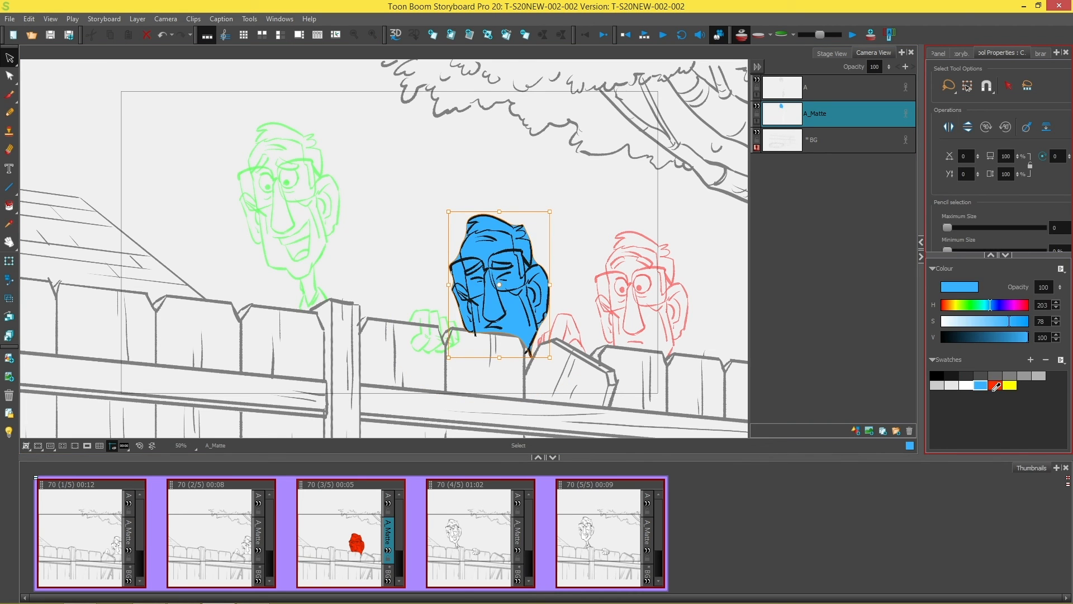
{"action": "left_click", "coordinate": [1011, 385]}
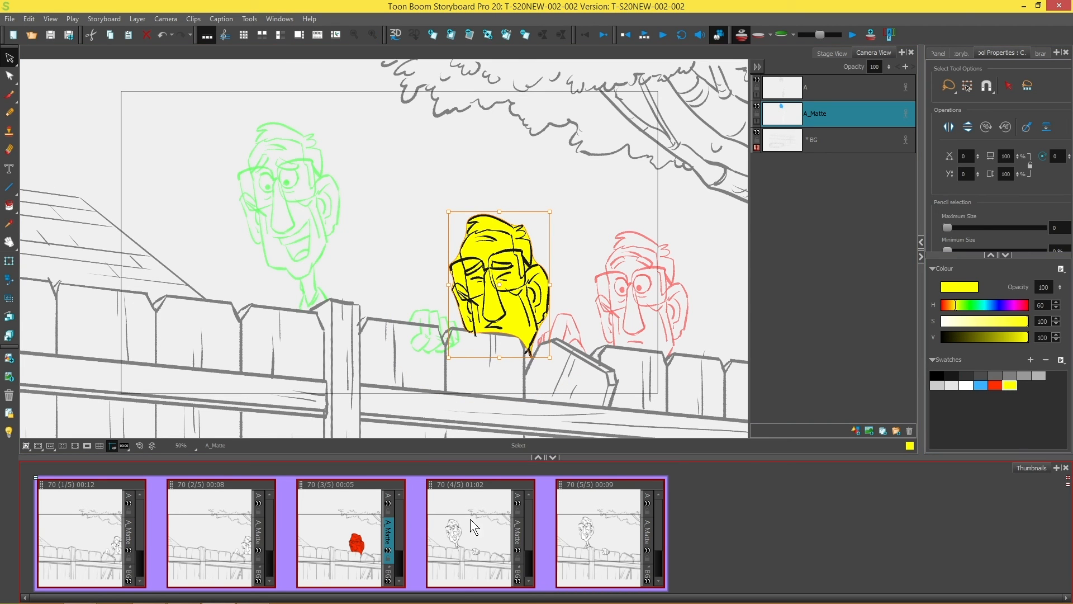